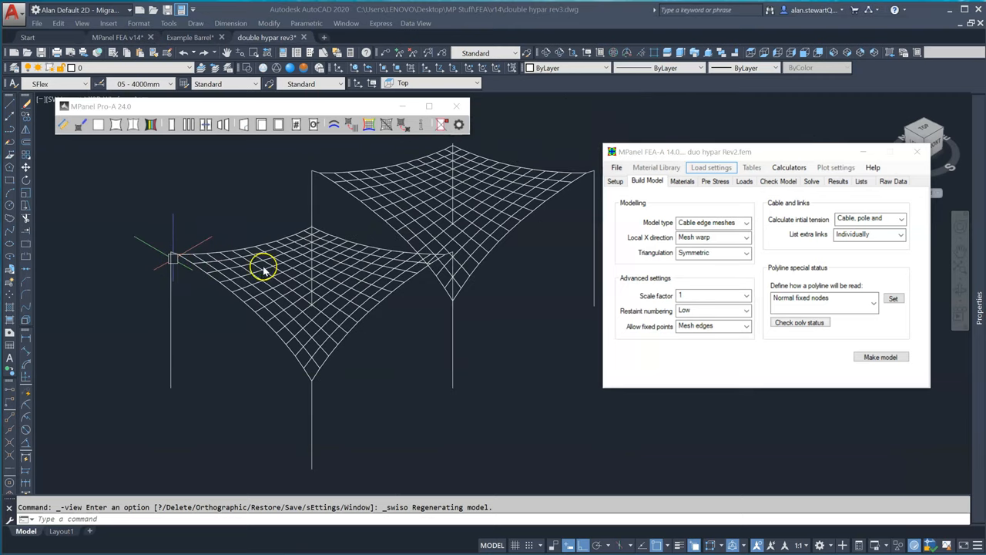
pyautogui.moveTo(422, 362)
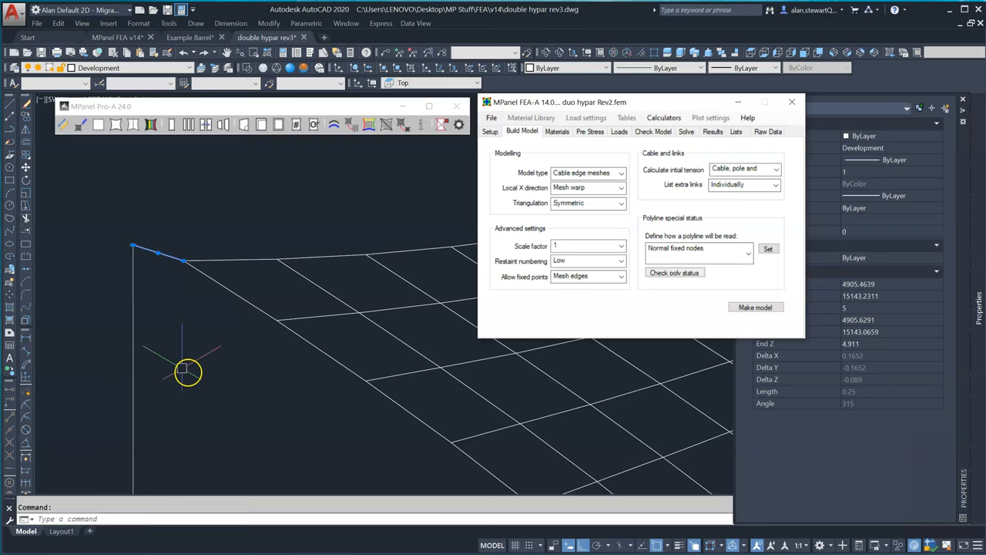
# - Renumber the selected polylines with the Renumber poly option under Utilities > Convert polys
pyautogui.click(756, 307)
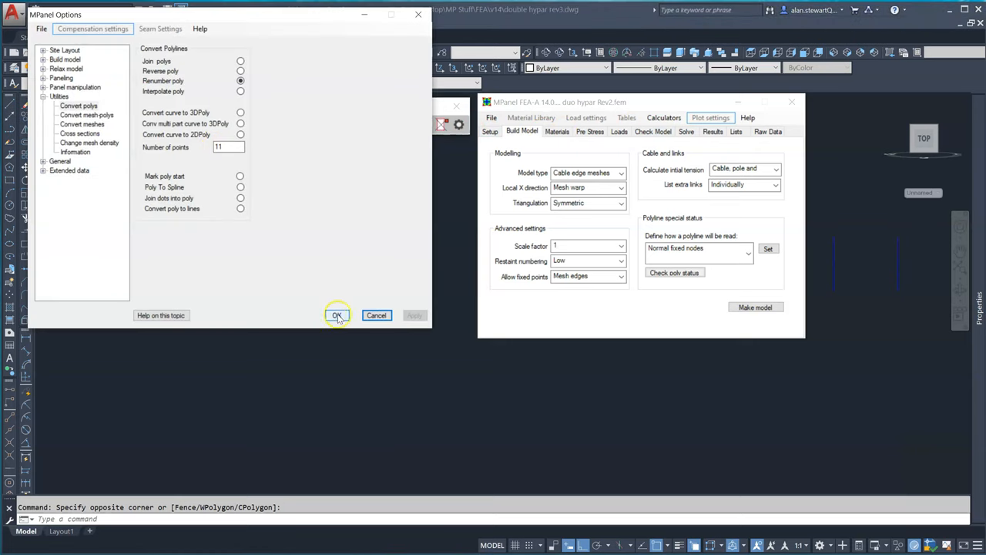
pyautogui.click(337, 315)
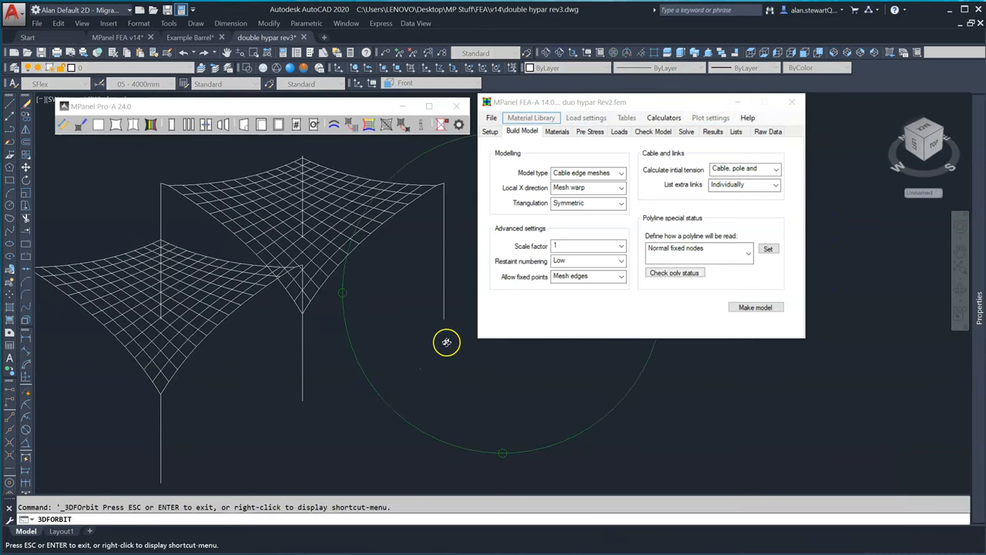
# - Orbit around the twin hypar membranes in 3DFORBIT, then exit the orbit
pyautogui.rightClick(447, 342)
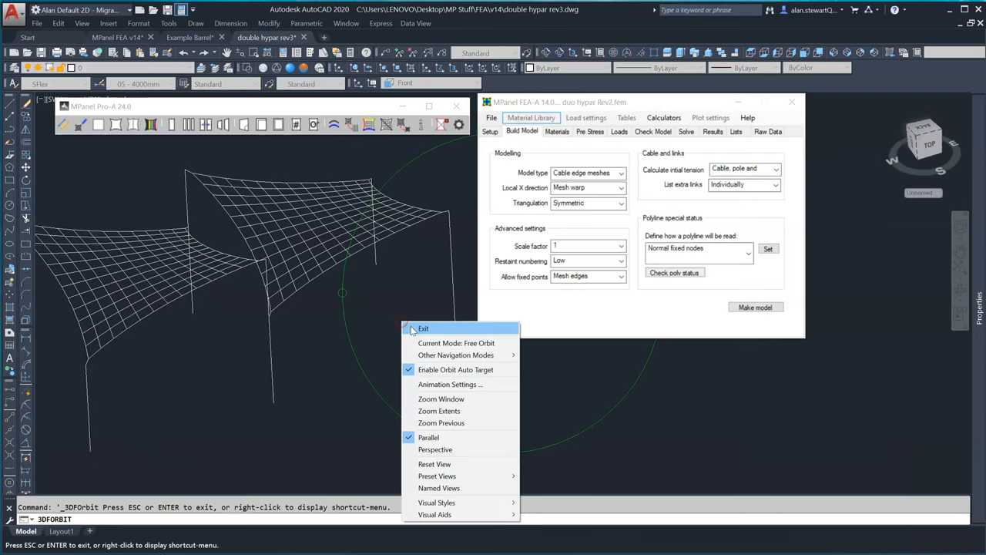
pyautogui.click(423, 328)
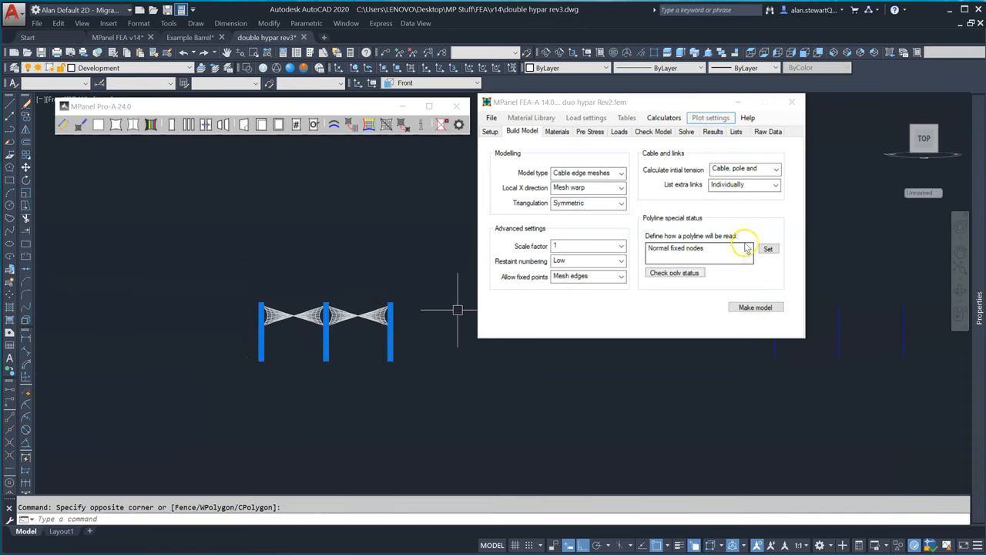
# - Give the six mast polylines Cantilever pole and adjustable link status and dismiss the report
pyautogui.click(748, 248)
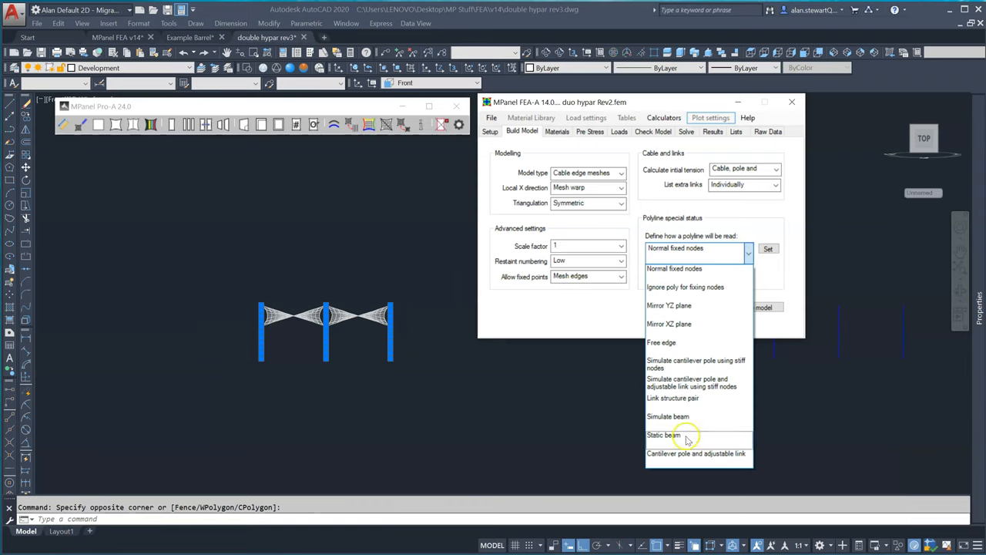
pyautogui.click(696, 453)
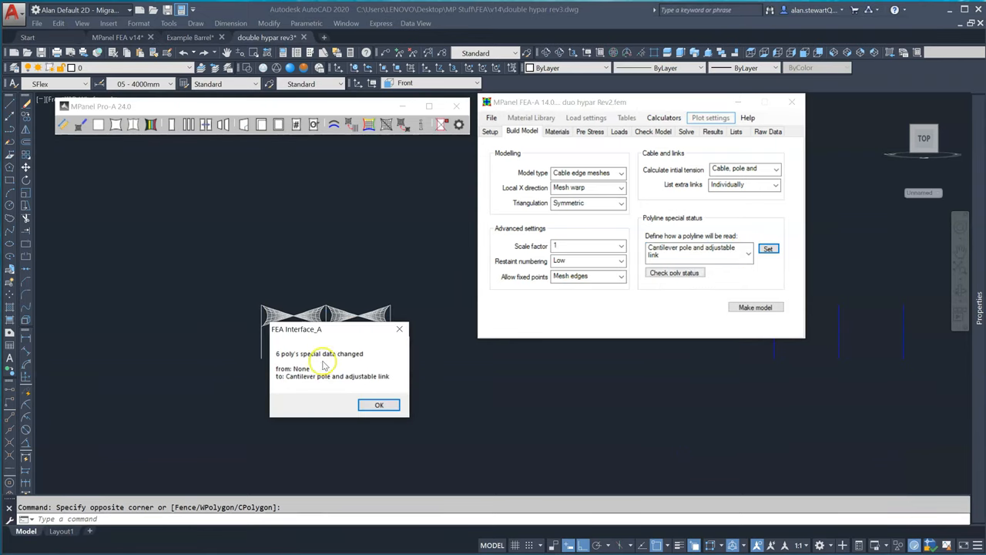
pyautogui.moveTo(306, 386)
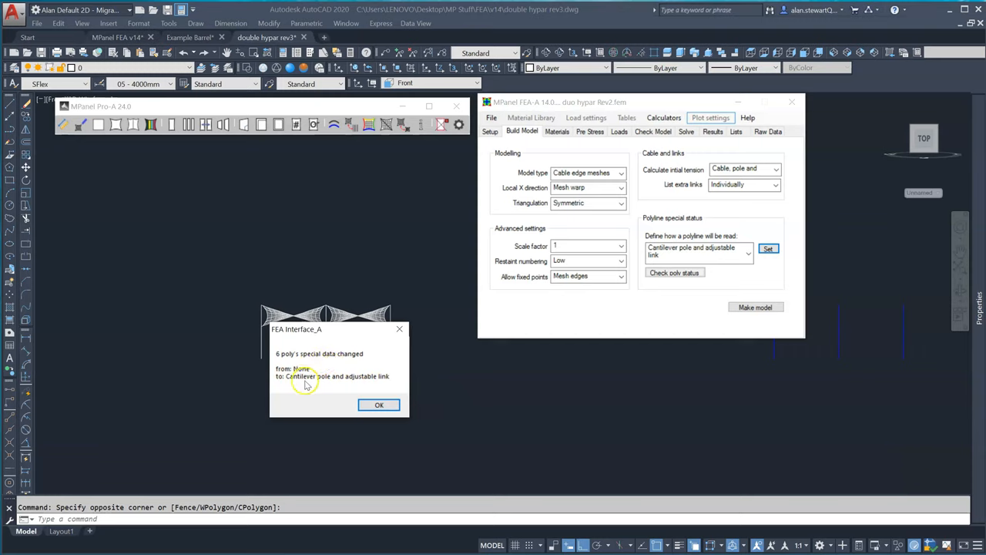
pyautogui.click(379, 405)
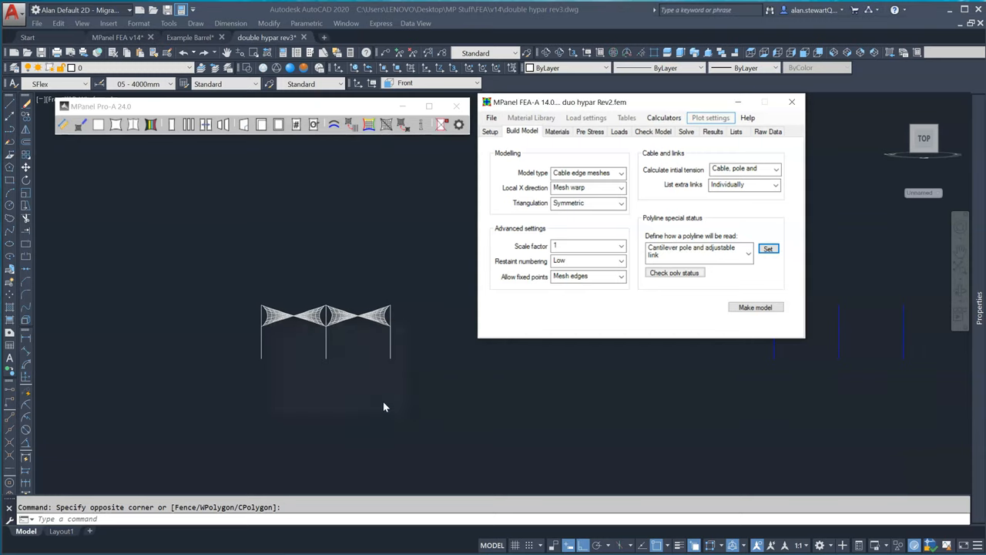
pyautogui.moveTo(413, 387)
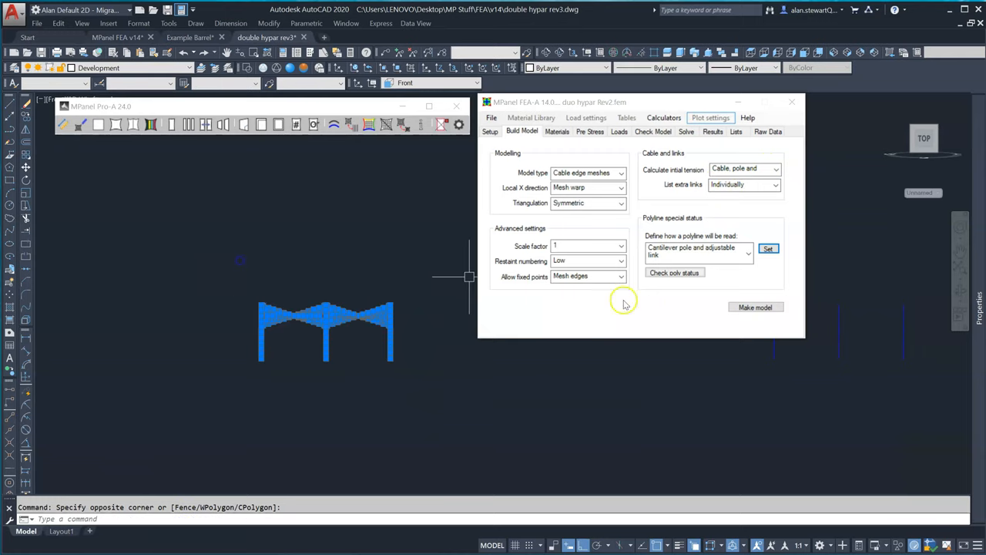
# - Make the model over the existing file, yielding 404 nodes and 1014 degrees of freedom
pyautogui.click(755, 307)
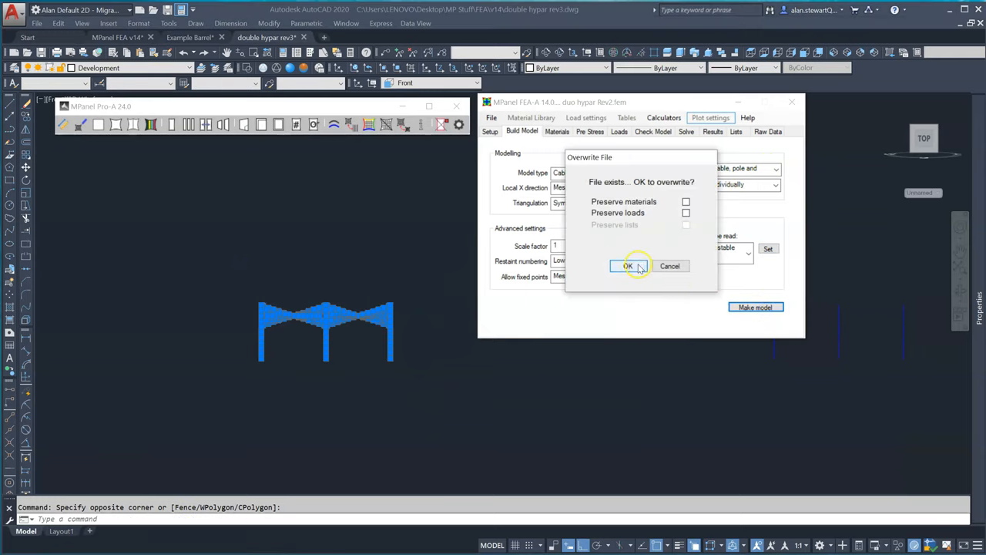
pyautogui.click(629, 266)
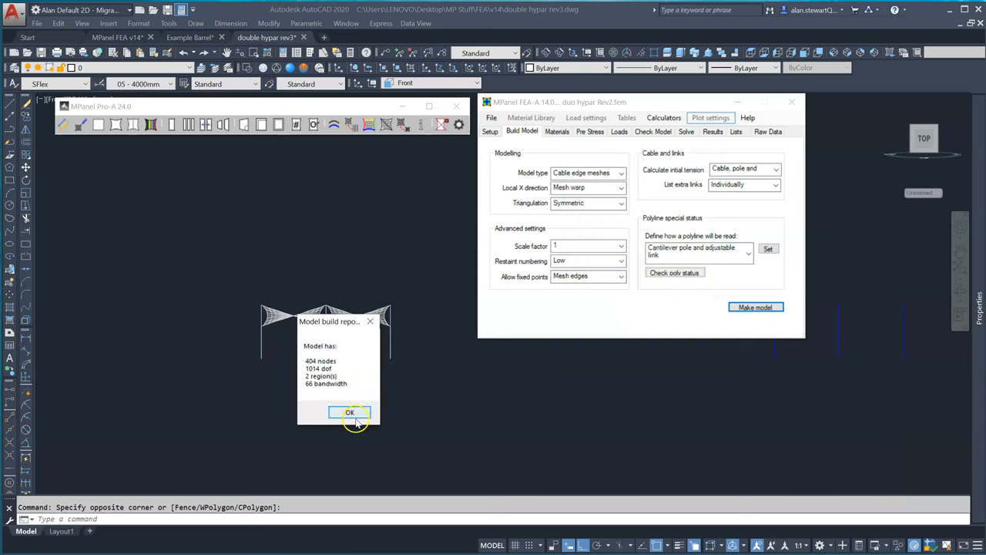
pyautogui.click(349, 412)
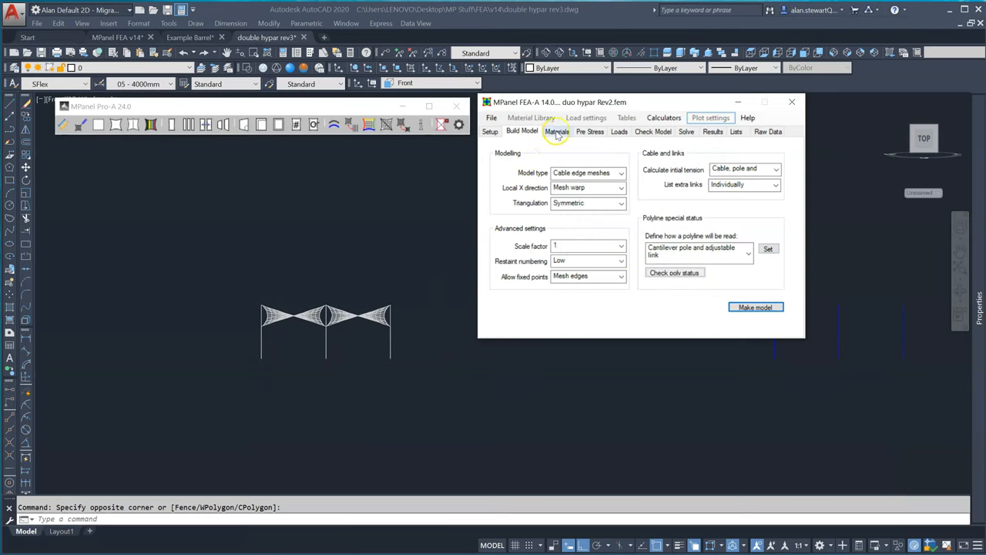
# - Set Pre-stress Y to 1 and recalculate initial tensions, giving link 1:12 10.65 kN
pyautogui.click(557, 131)
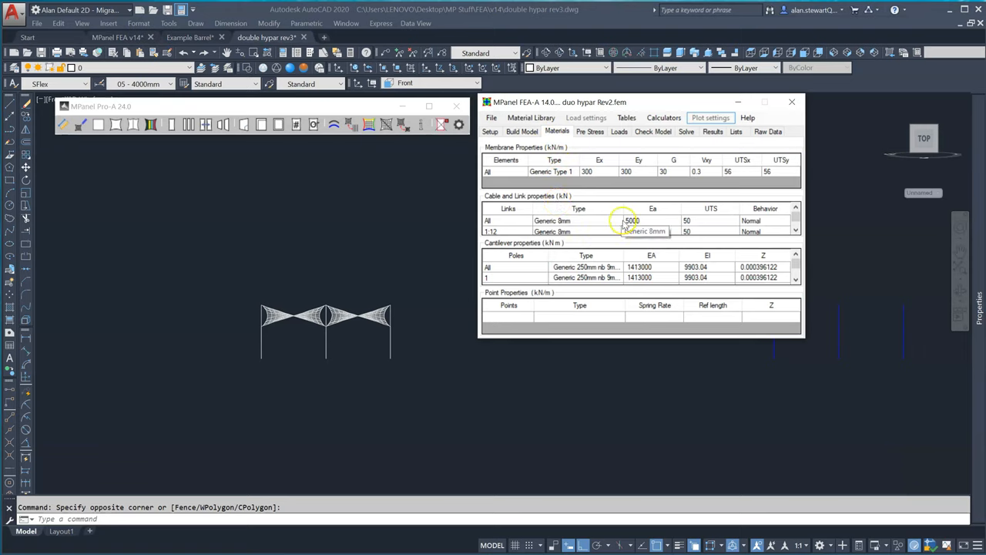
pyautogui.click(590, 131)
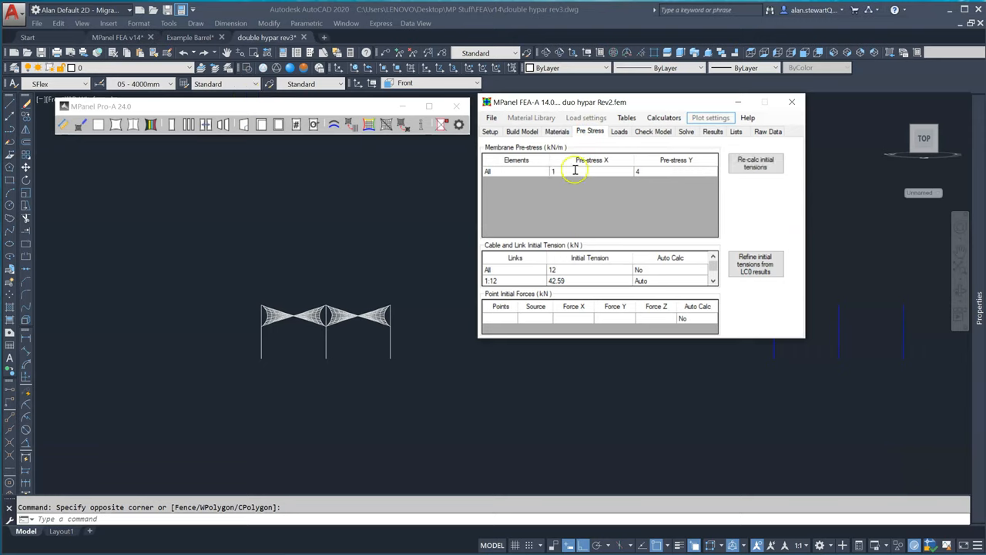
pyautogui.click(755, 163)
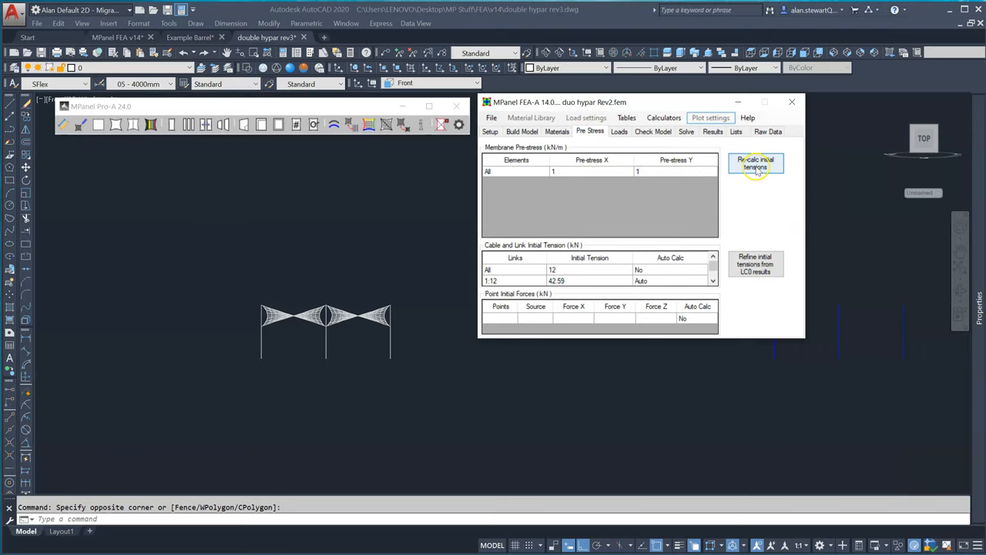
pyautogui.click(755, 162)
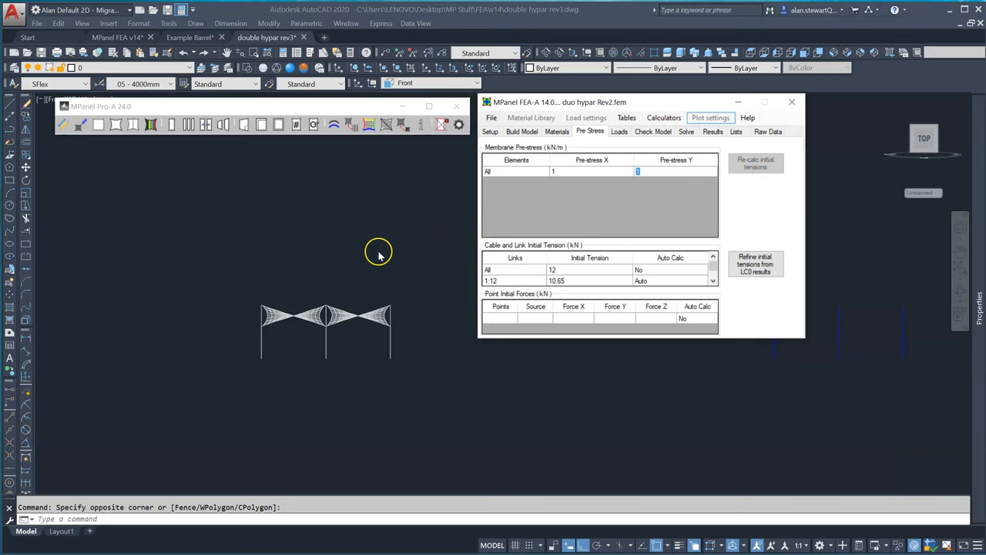
pyautogui.moveTo(369, 254)
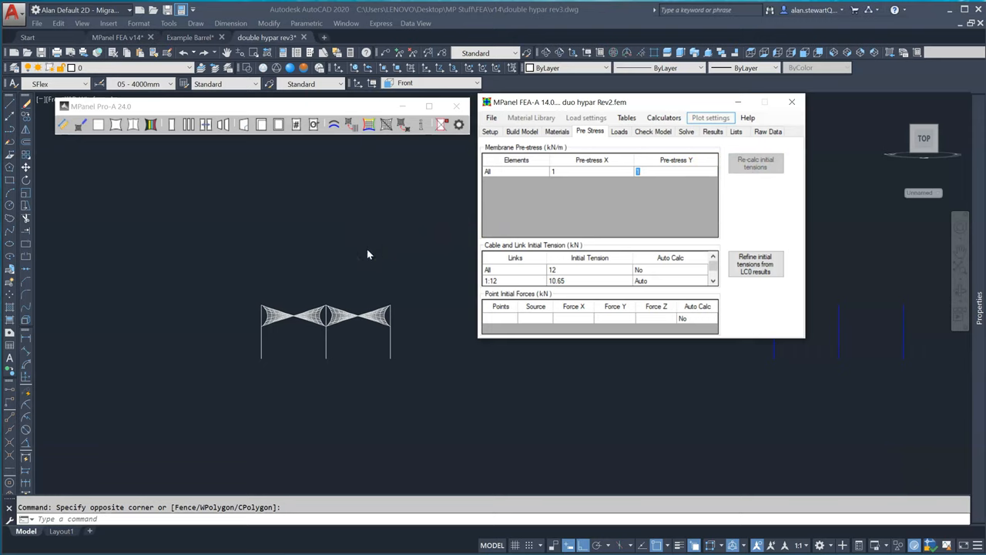
pyautogui.click(620, 131)
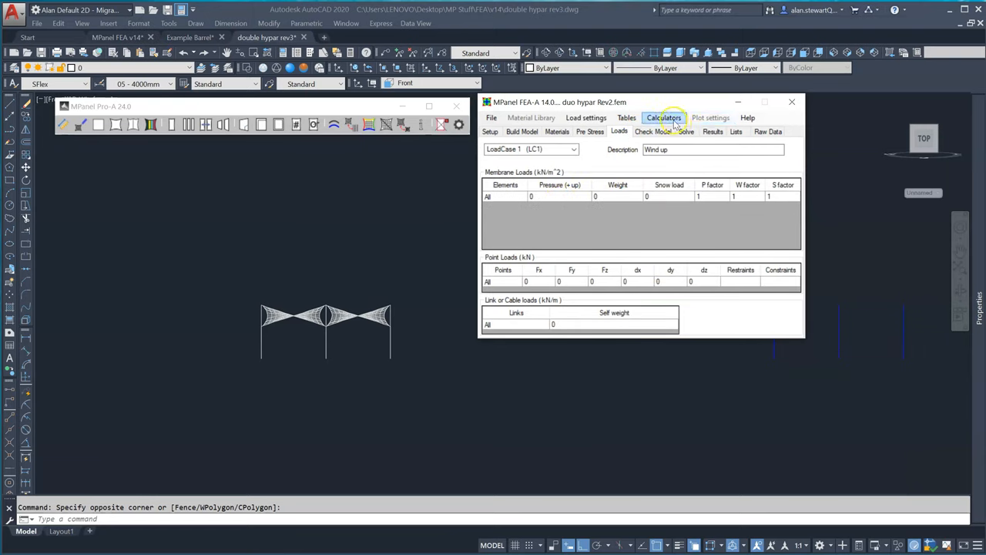
# - Compute 0.3374 wind uplift pressure from 40 m/s windspeed and 0.35 pressure coefficient
pyautogui.click(664, 117)
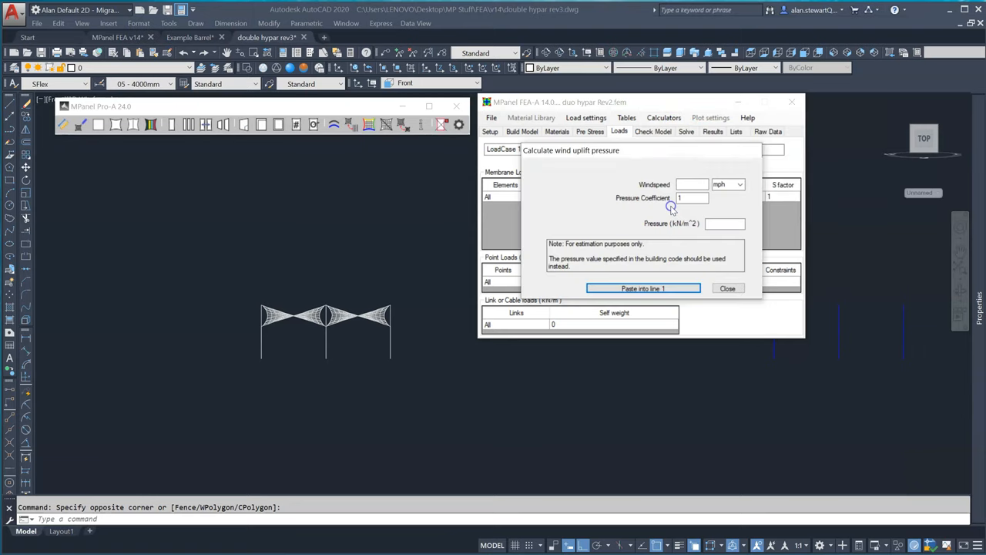
pyautogui.click(690, 184)
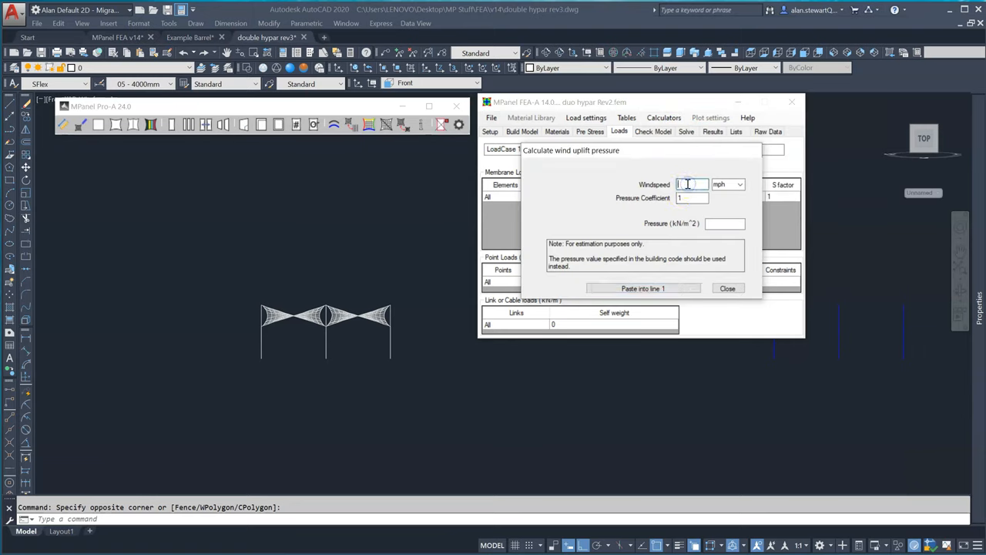
pyautogui.write('40')
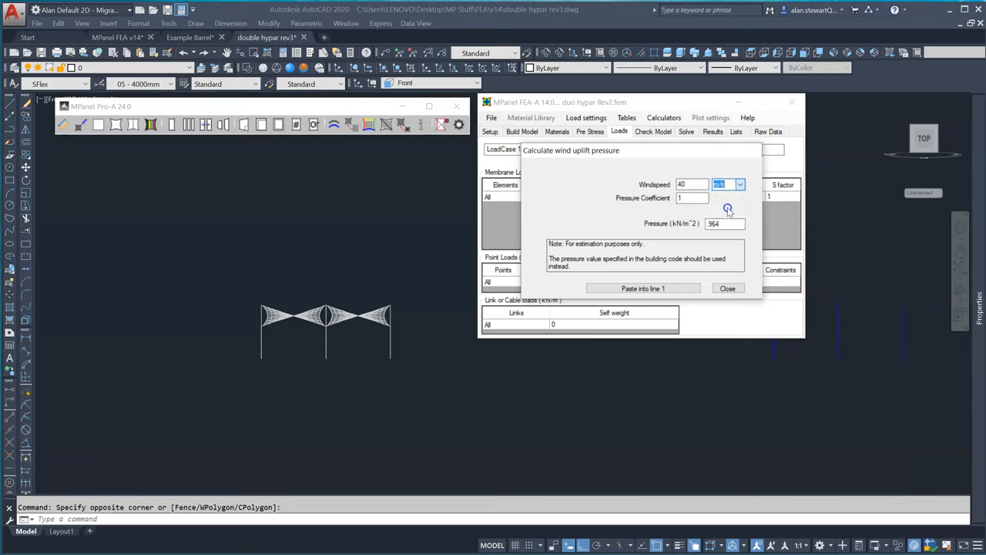
pyautogui.click(691, 198)
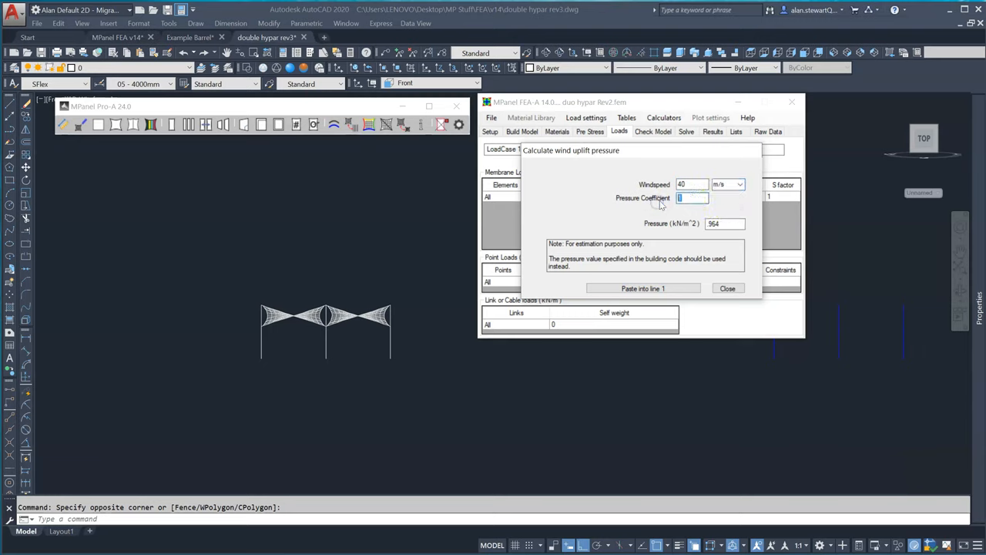
pyautogui.write('0.35')
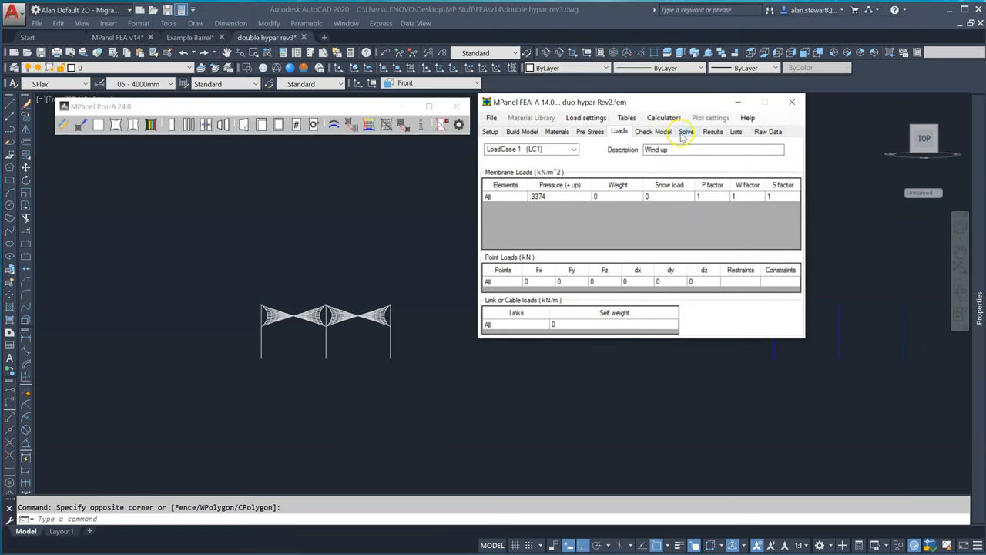
# - Set the solver to tolerance 1E-3, 100 outer loop steps, solving Pre-Stress Only (LC0)
pyautogui.click(686, 131)
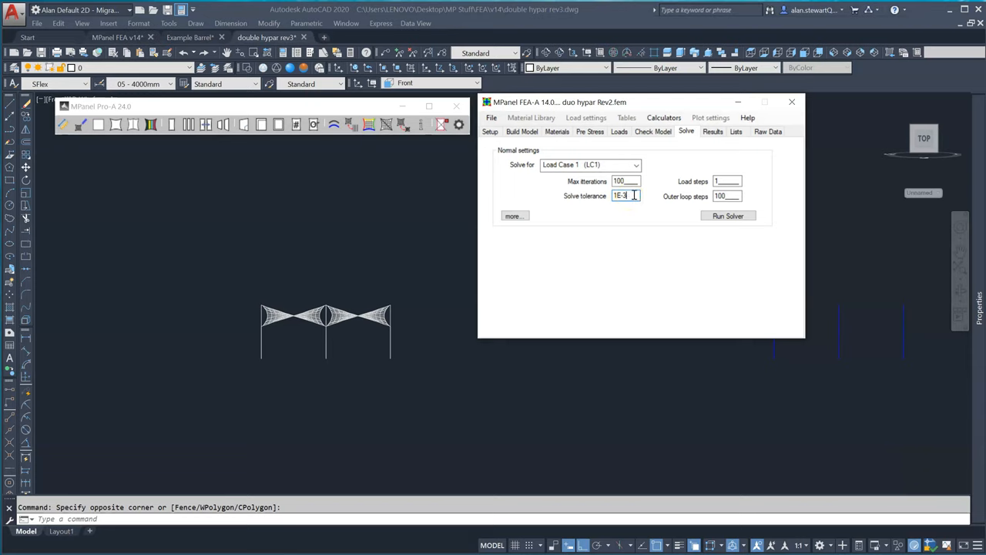
pyautogui.click(725, 196)
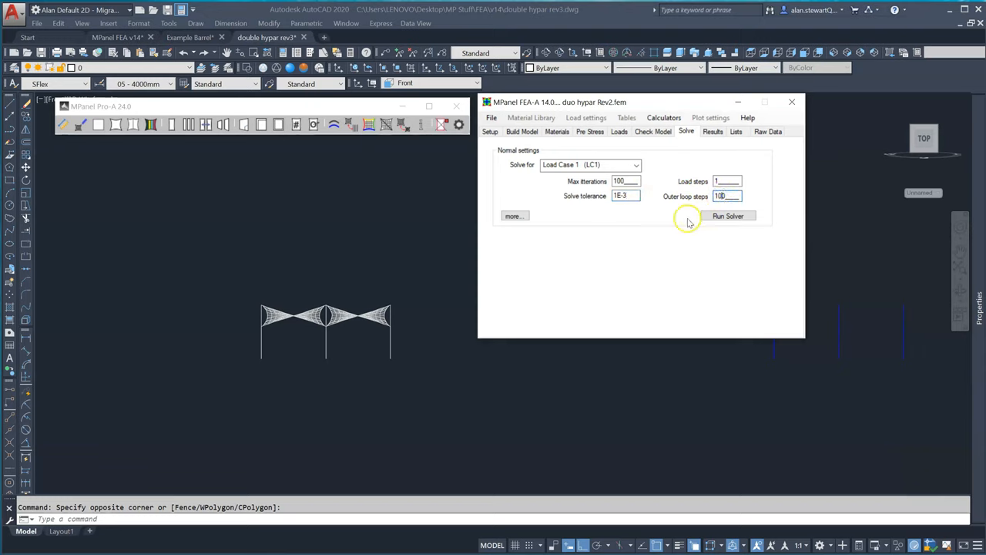
pyautogui.click(589, 164)
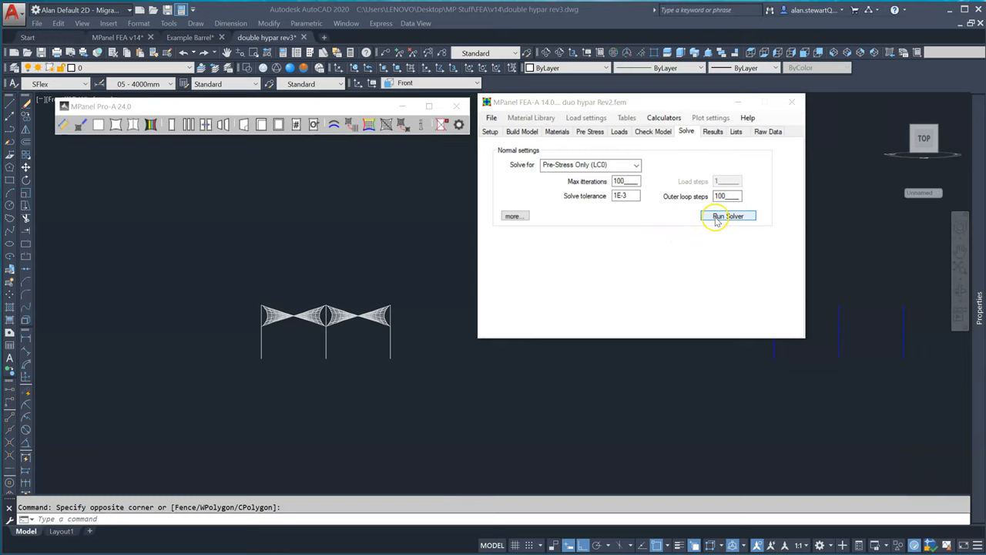
# - Run the pre-stress-only solve to convergence at outer step 36 and save the results
pyautogui.click(728, 216)
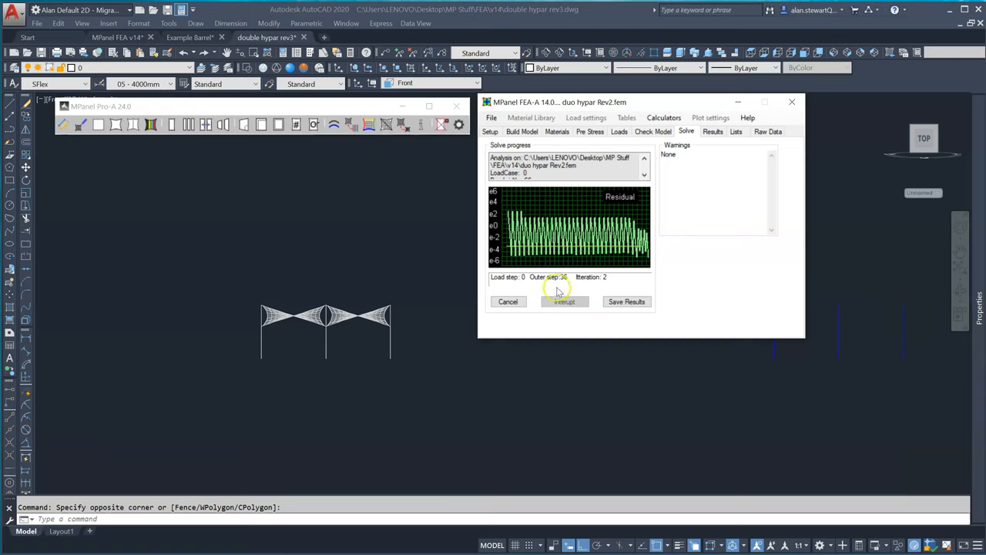
pyautogui.moveTo(697, 299)
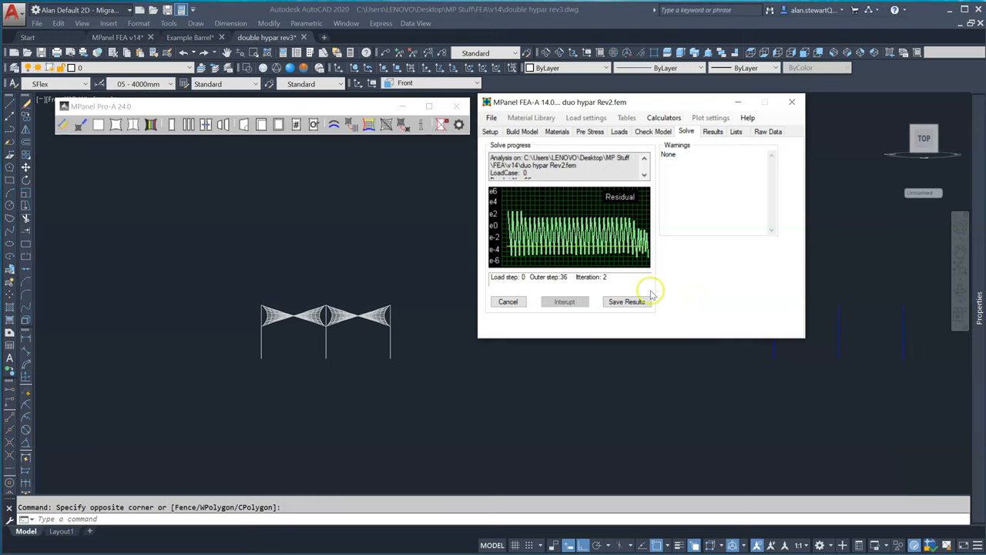
pyautogui.click(637, 164)
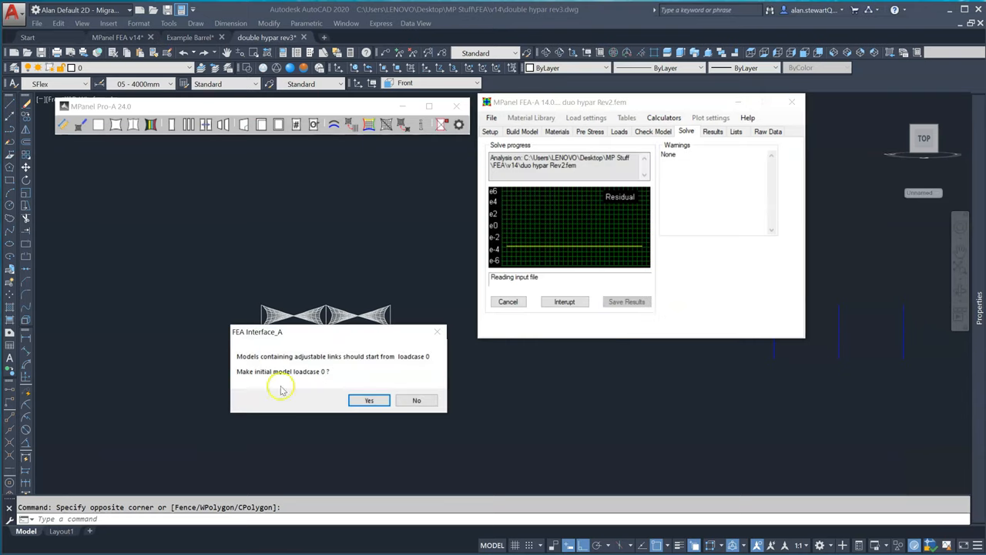
pyautogui.moveTo(382, 366)
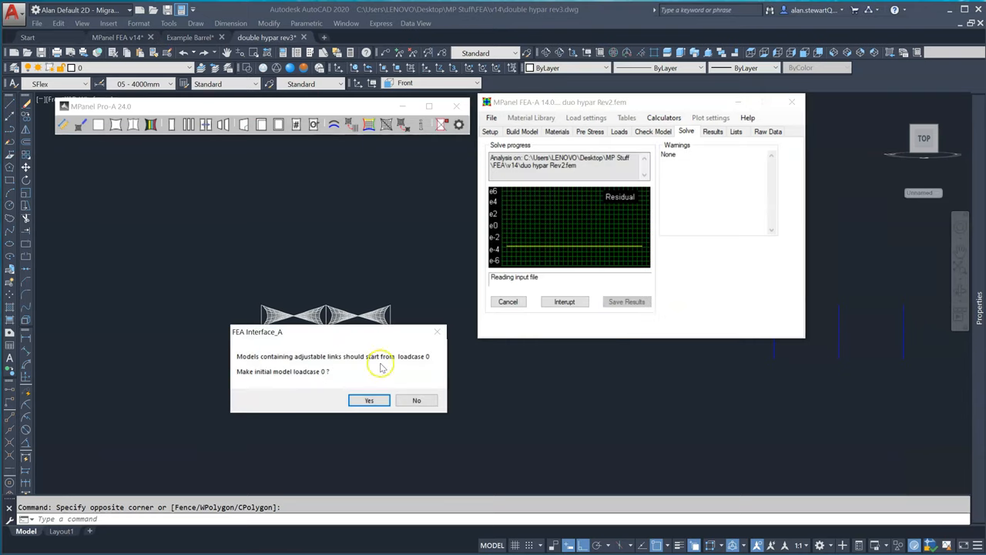
pyautogui.moveTo(345, 386)
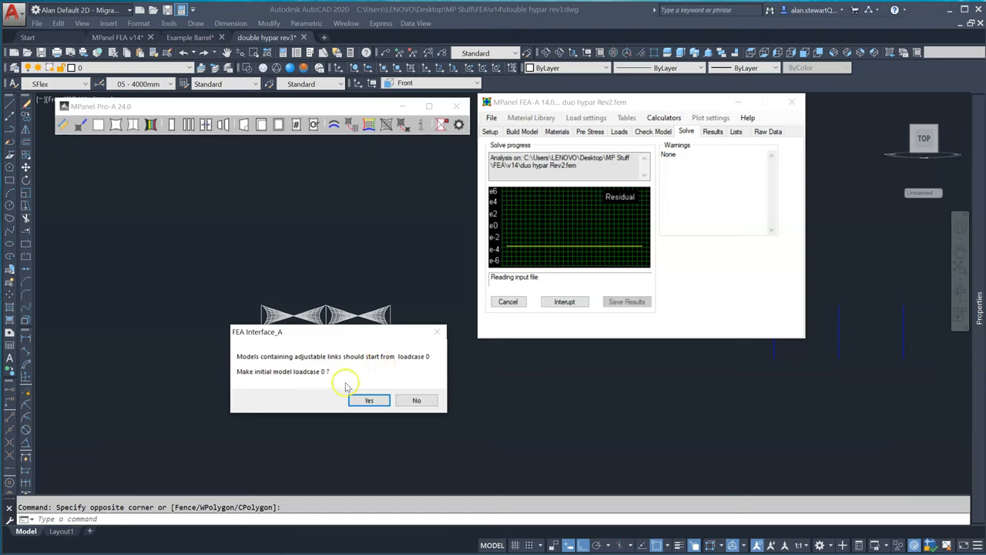
# - Accept the initial model as loadcase 0, solve Load Case 1 to step 68, and save
pyautogui.click(368, 400)
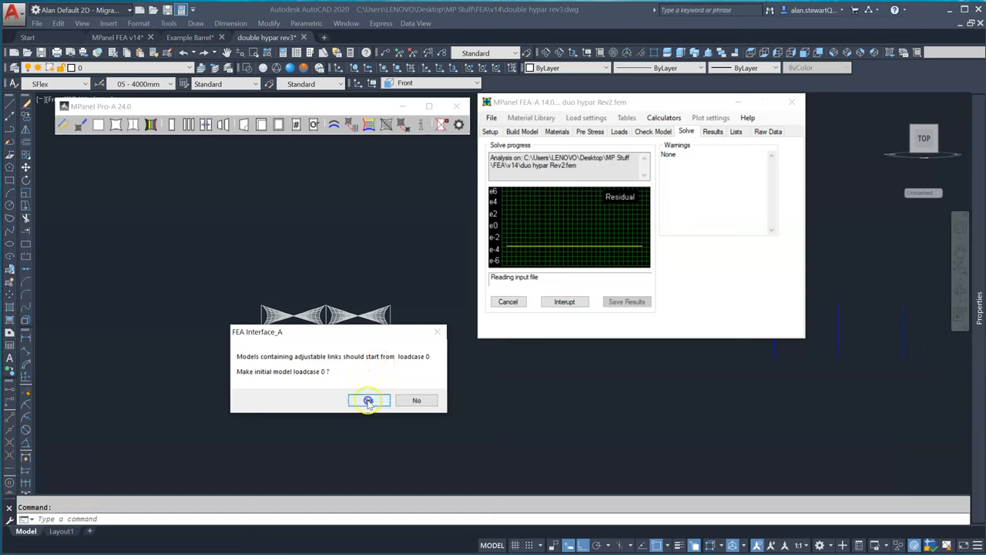
pyautogui.click(368, 400)
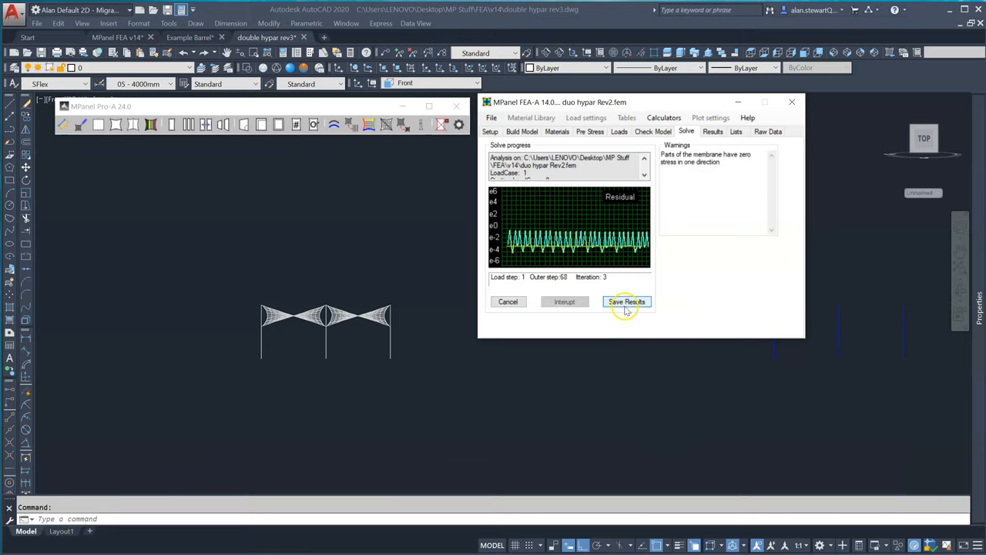
pyautogui.click(626, 301)
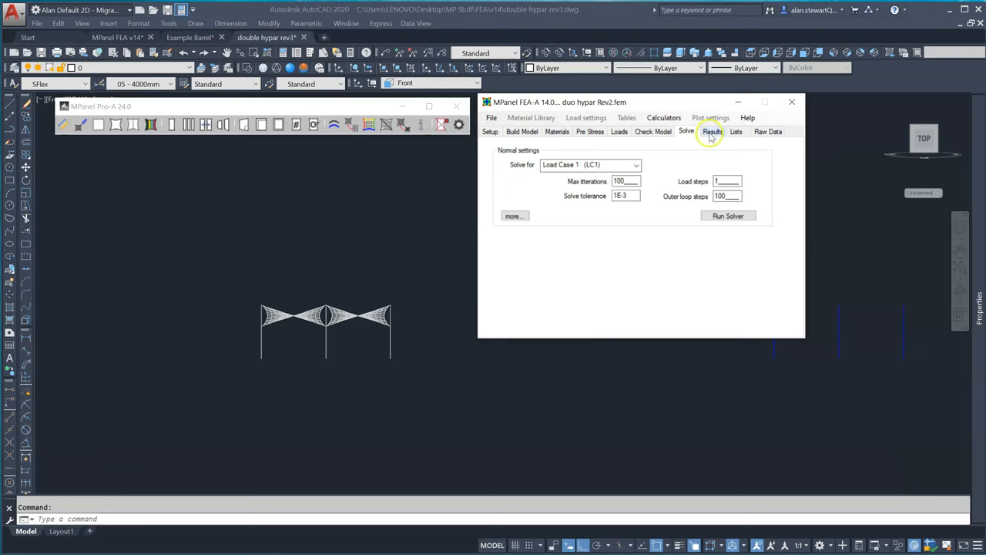
# - Plot the Load Case 1 displaced shape offset right and minimise the MPanel window
pyautogui.click(712, 131)
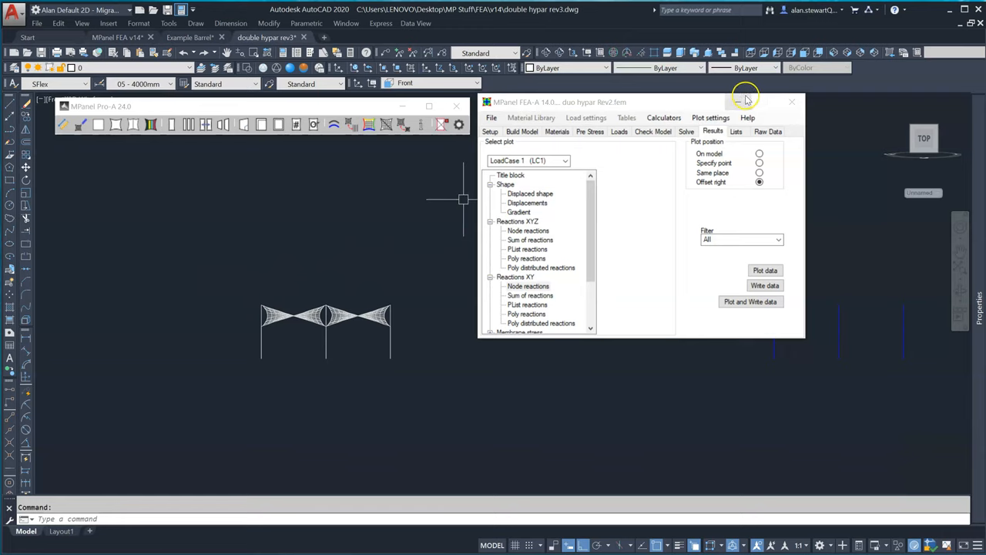
pyautogui.click(791, 101)
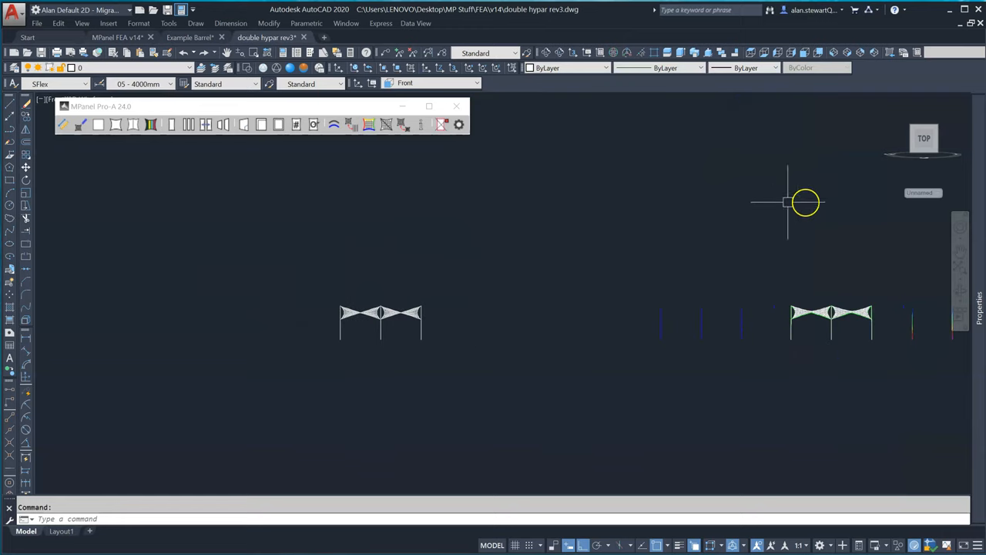